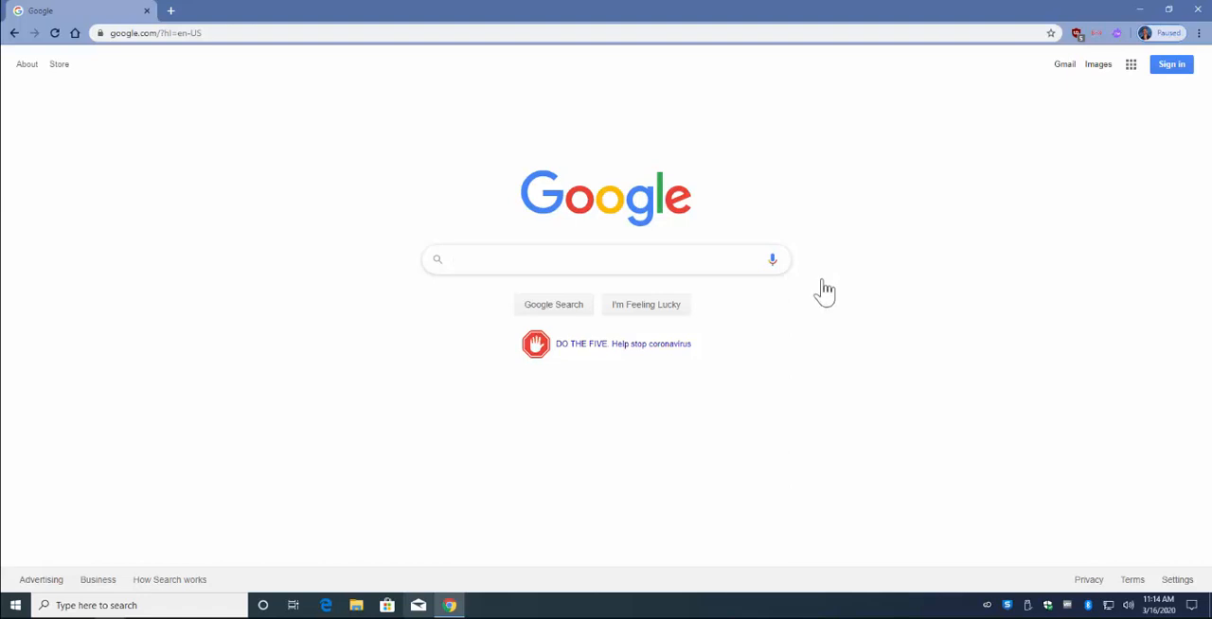
Step: Sign in to the school Google account with its password from the Google home page
click(606, 258)
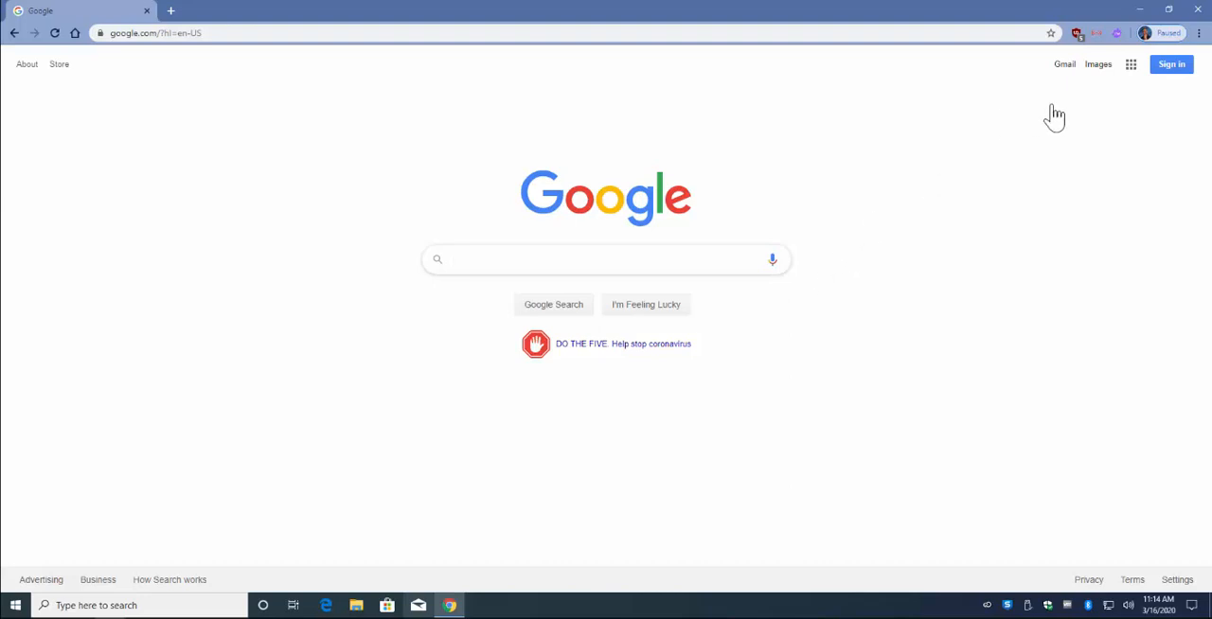
click(1173, 64)
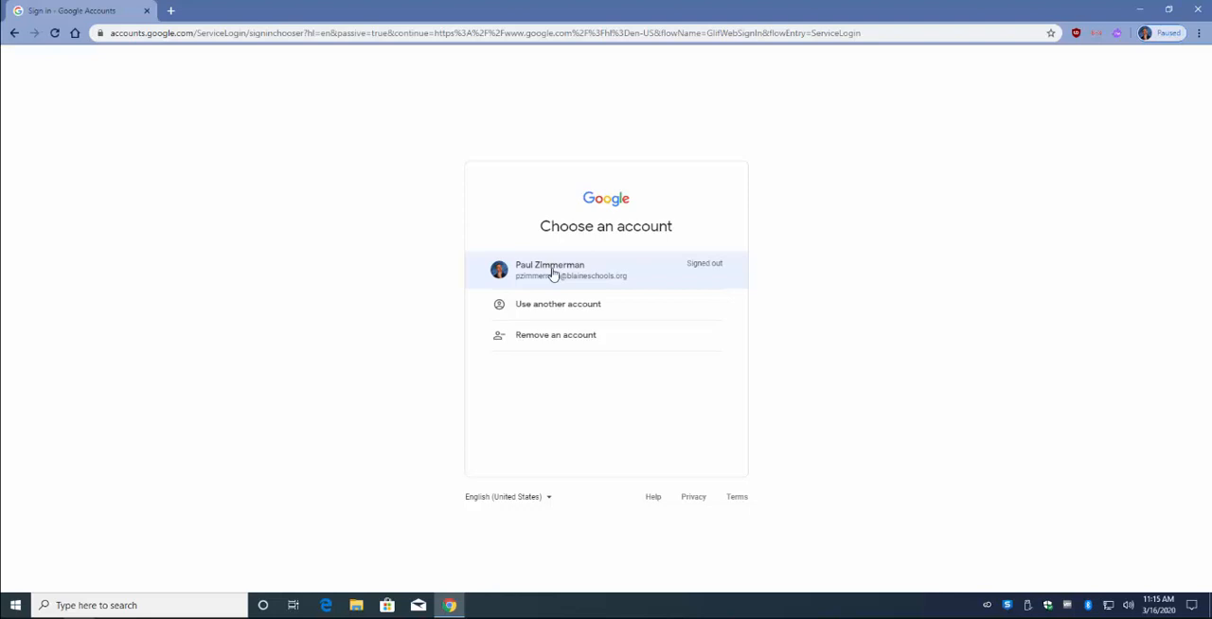
click(549, 269)
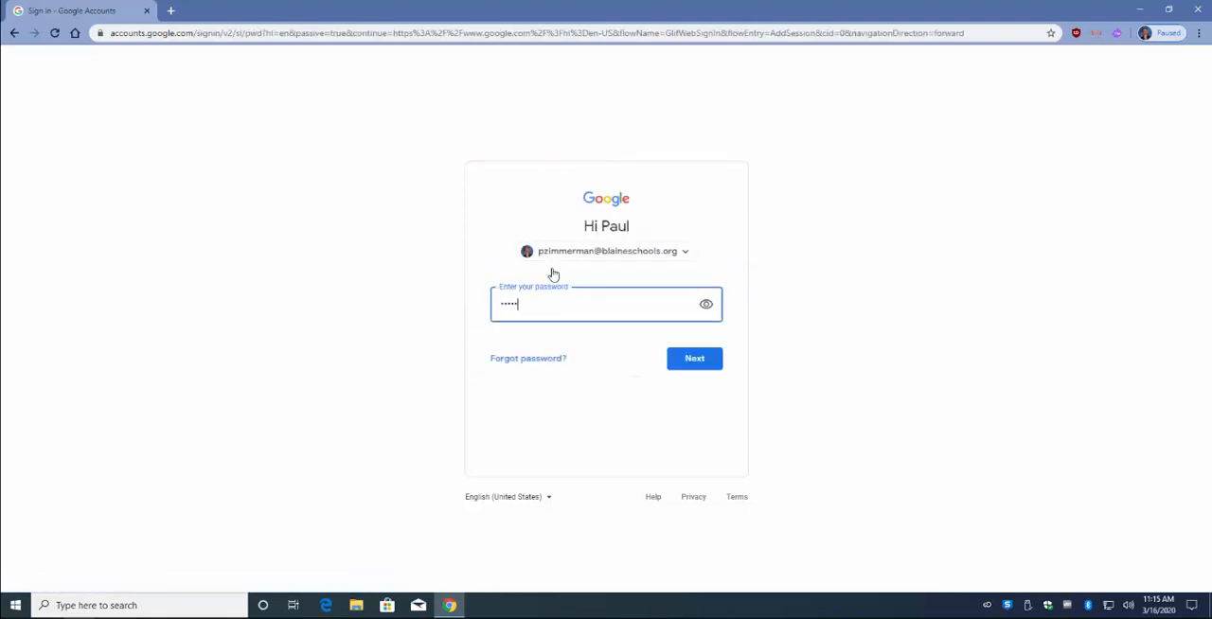
click(693, 358)
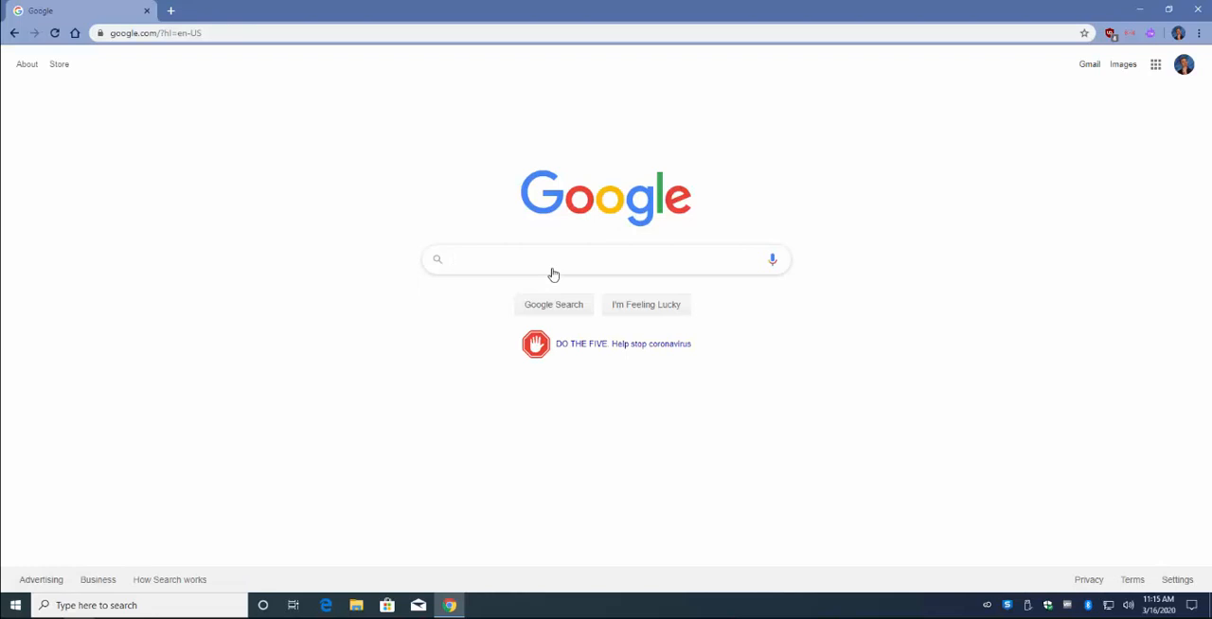
Step: Launch Classroom from the Google apps grid and enter the Classroom Test Class stream
click(1155, 64)
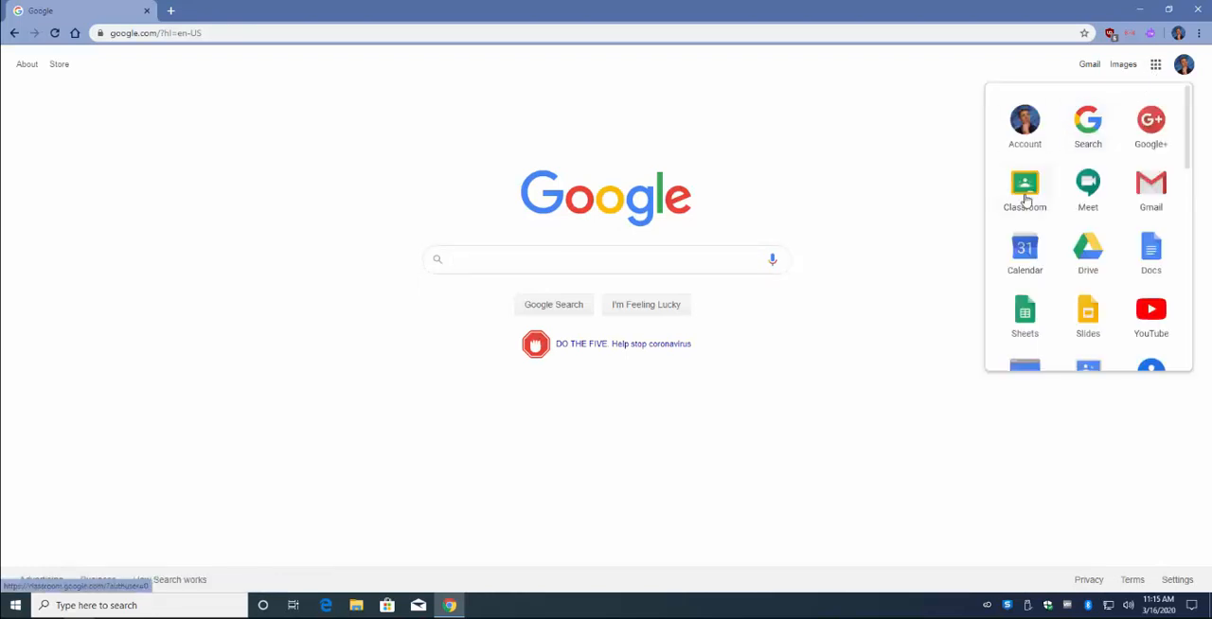
click(1025, 186)
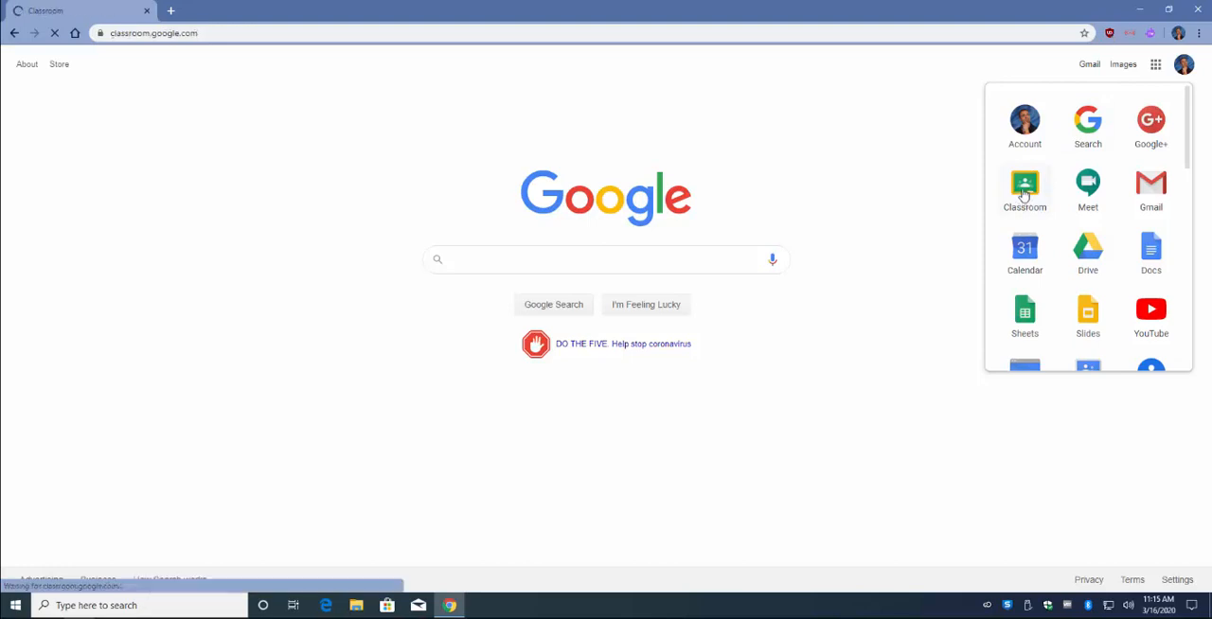
click(1025, 185)
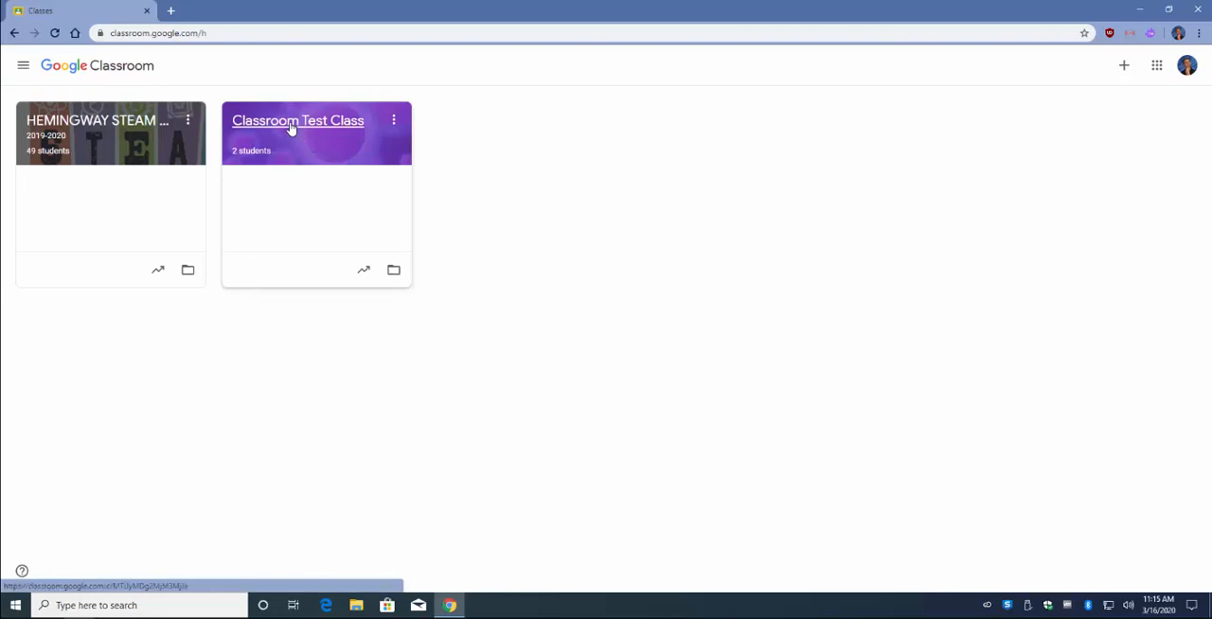
click(297, 121)
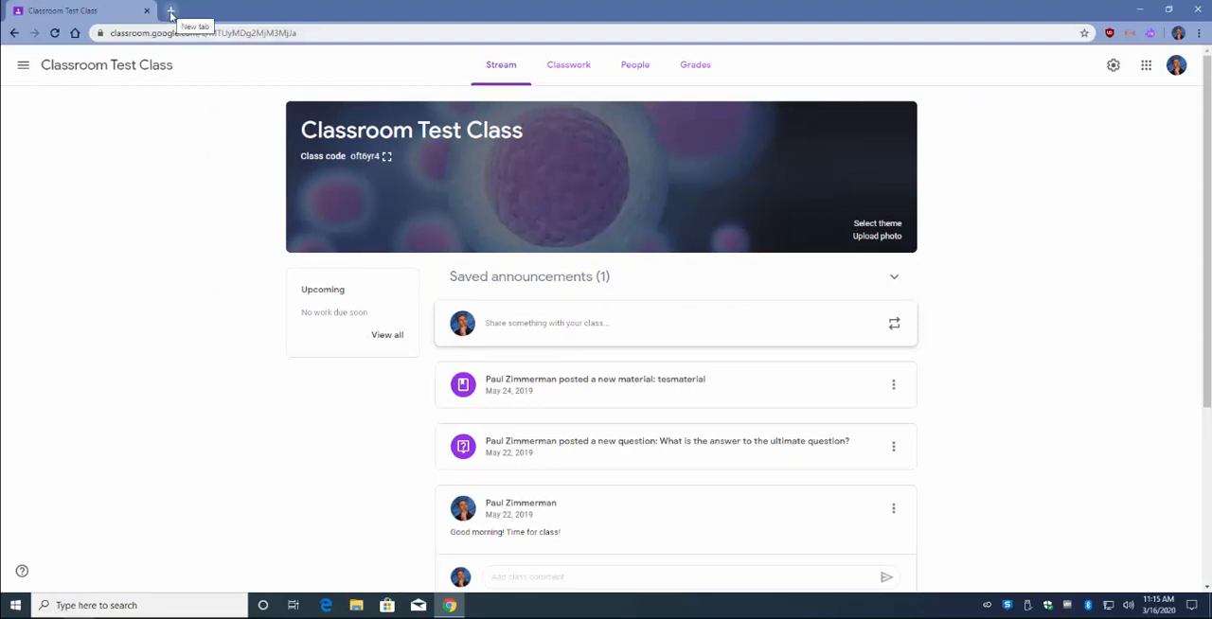
Step: In a new Chrome tab, launch Google Meet from the Google apps grid
click(170, 10)
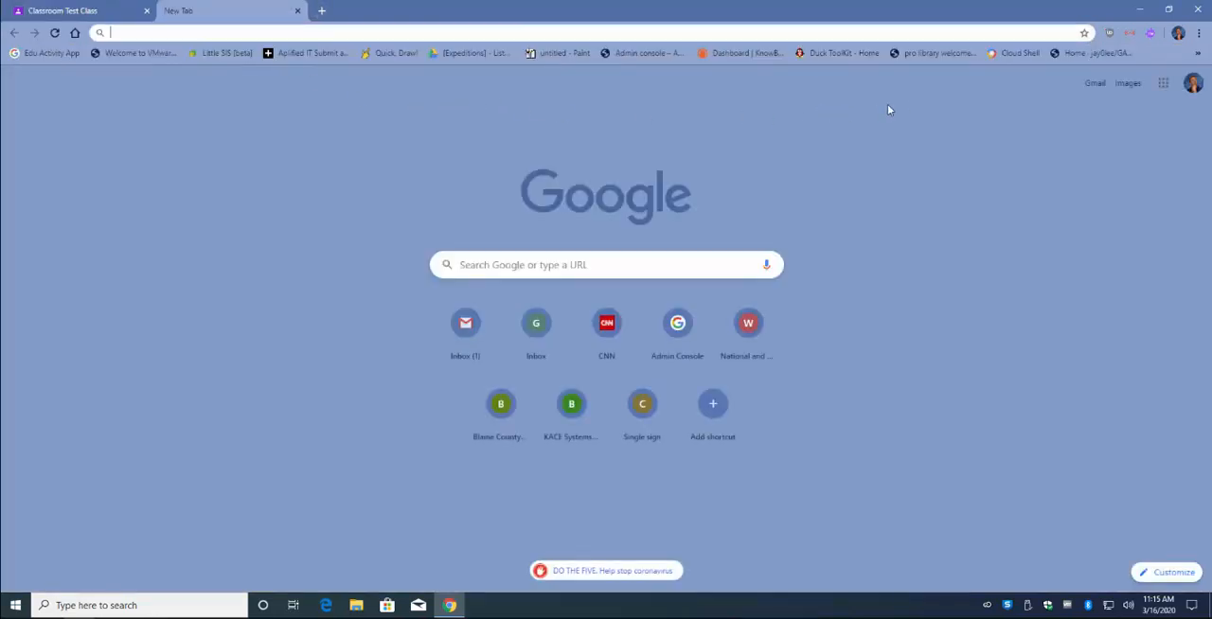
mouse_move(1163, 83)
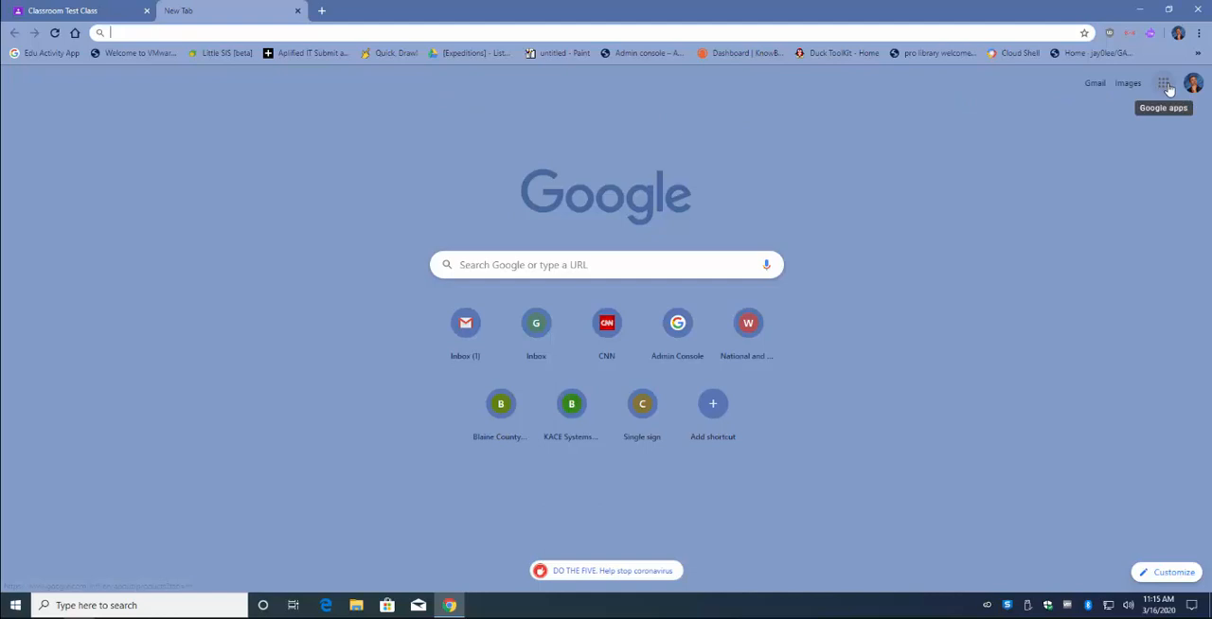
click(1163, 83)
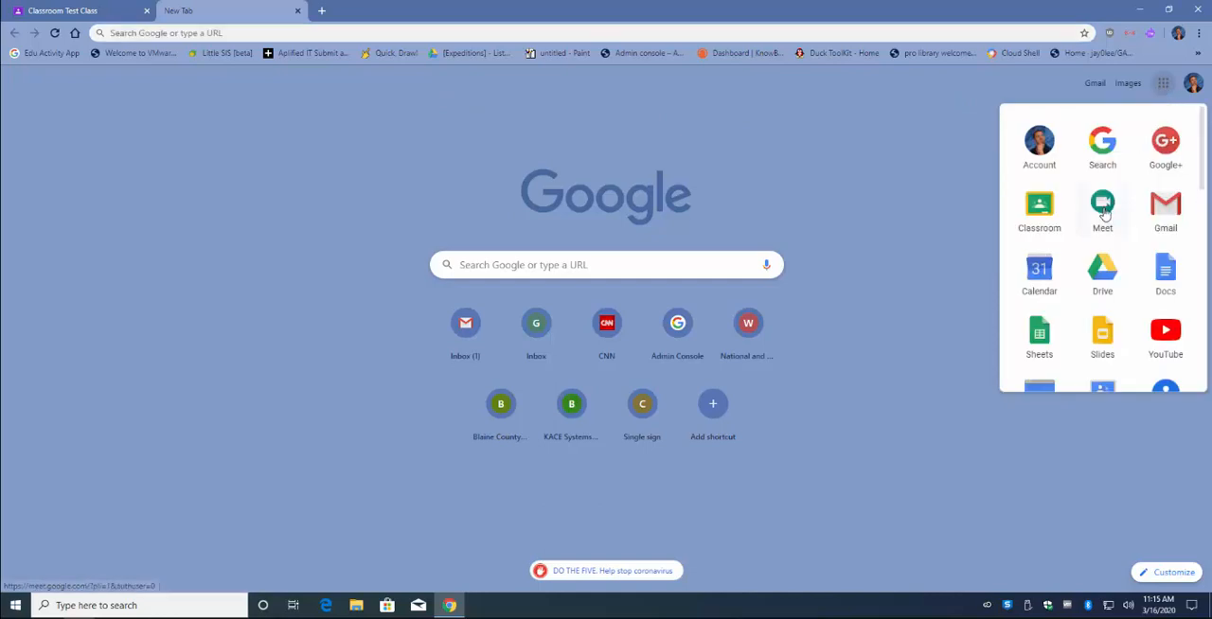
scroll(down, 3)
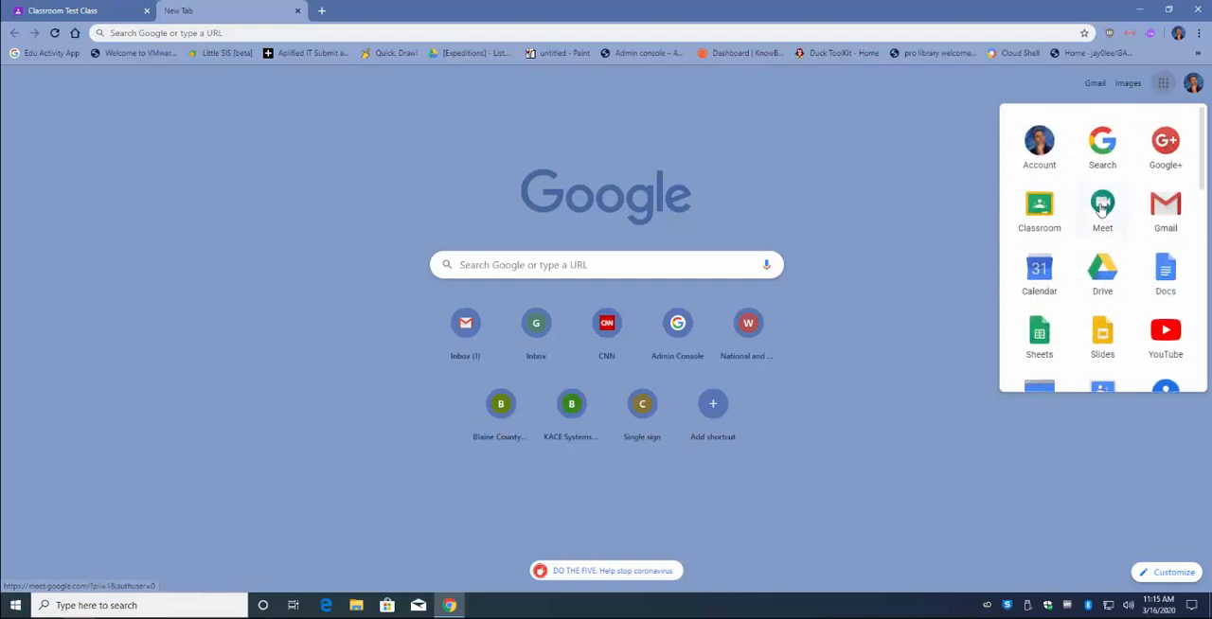
click(1102, 205)
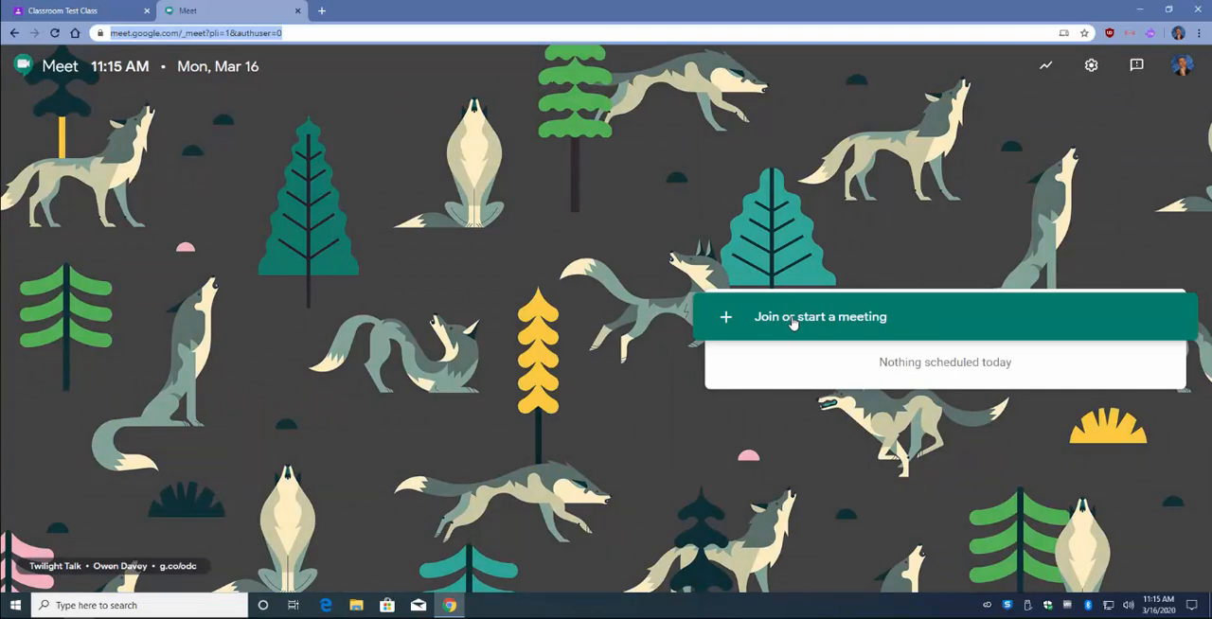
Step: Start a meeting with the nickname Biology 1st Period and continue to its pre-join screen
click(820, 316)
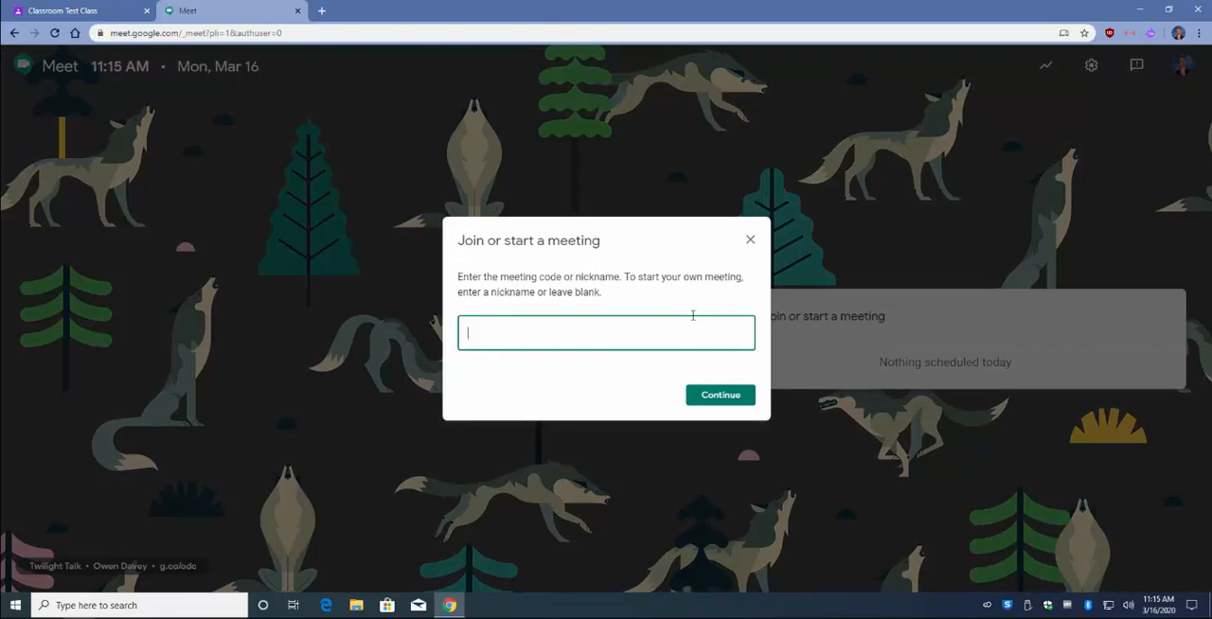
text(Biology 1st Period)
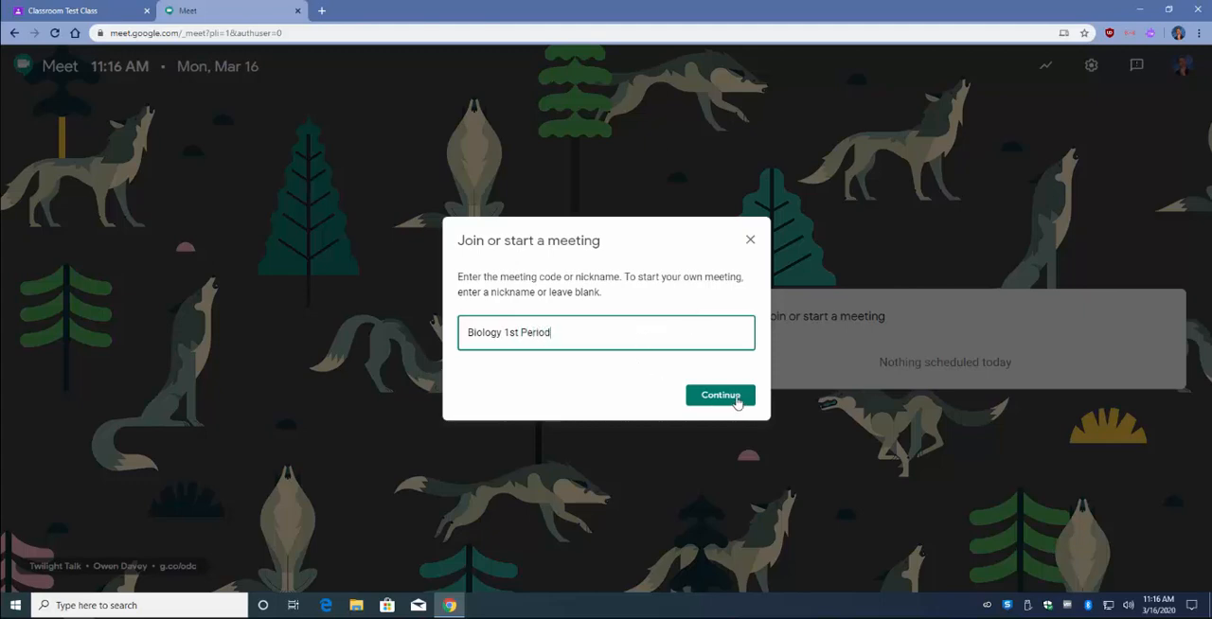
click(720, 394)
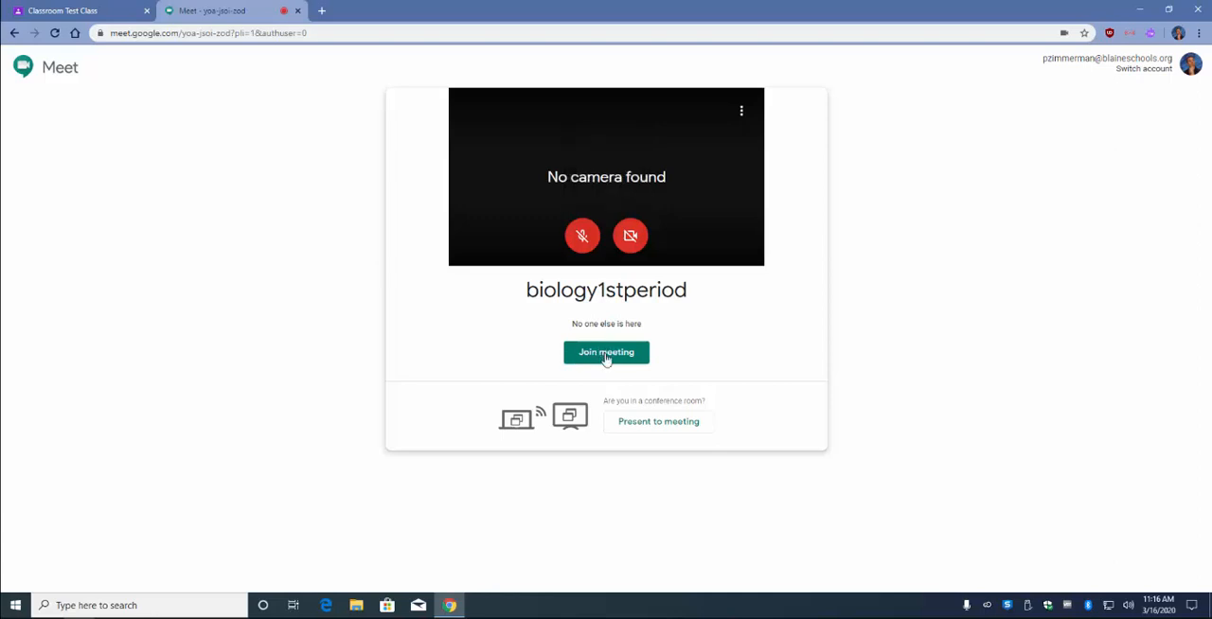
Step: Join the biology1stperiod meeting and copy its joining link and dial-in details
click(607, 352)
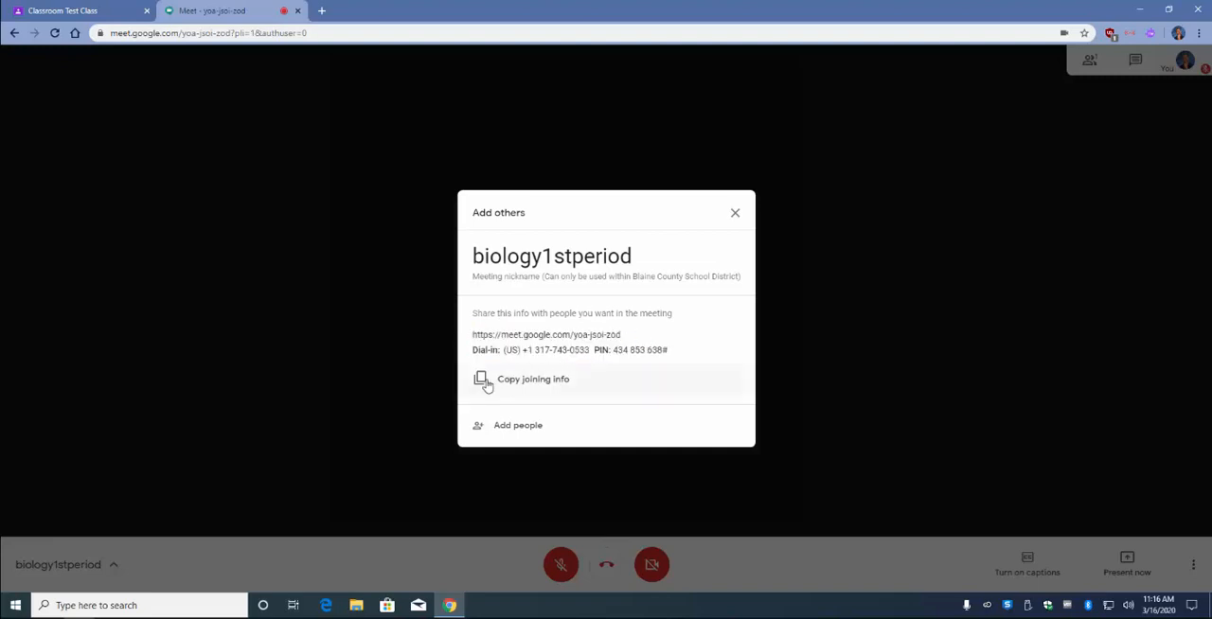
mouse_move(523, 382)
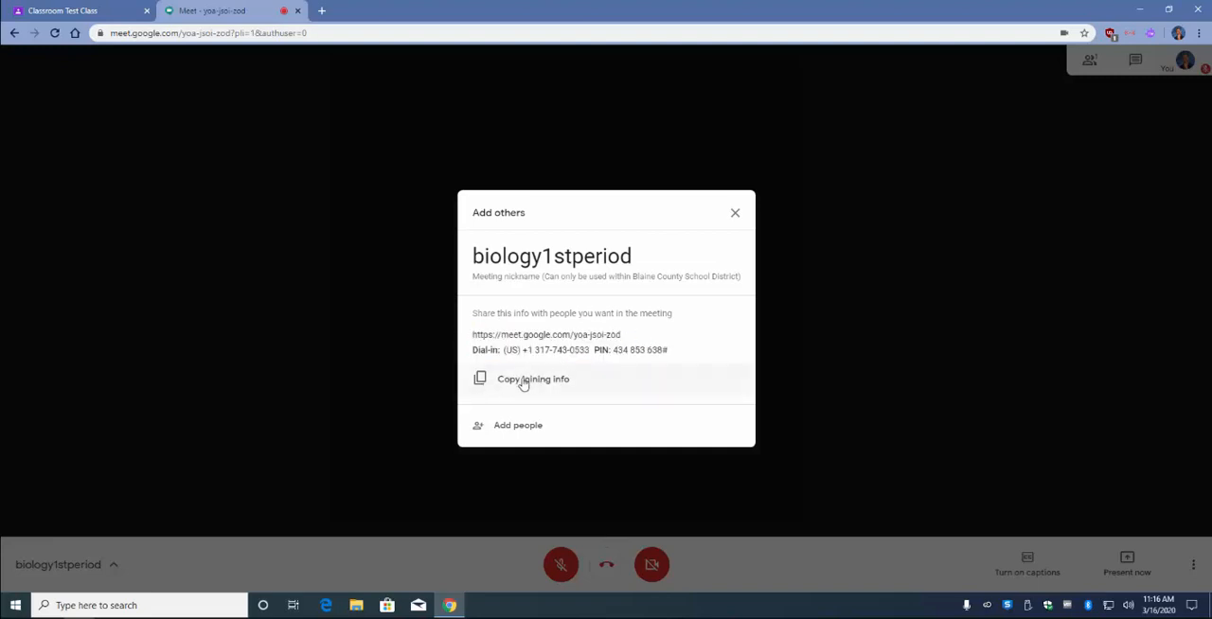
click(534, 379)
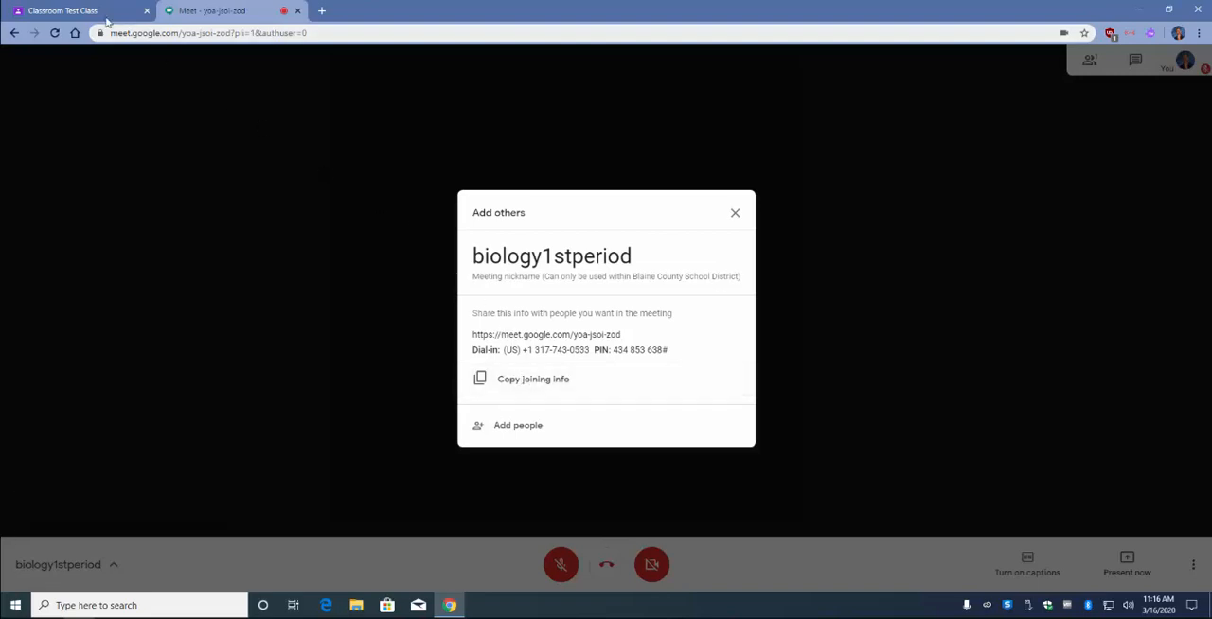
mouse_move(66, 9)
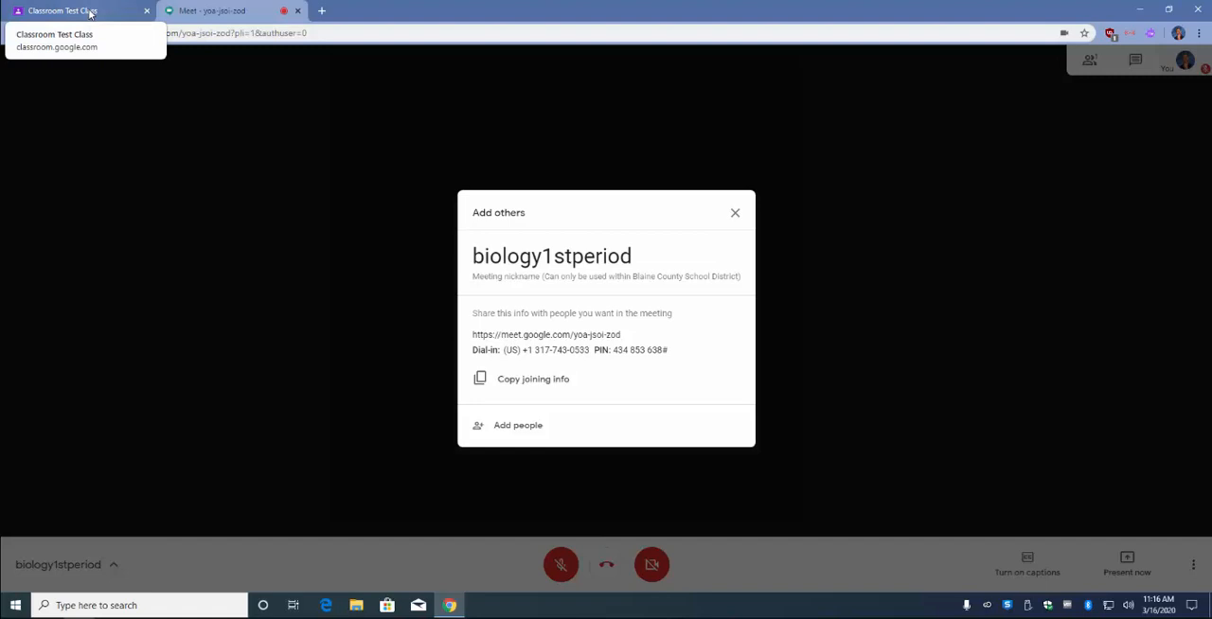
Step: Back in Classroom Test Class, post an announcement with the pasted Meet link and dial-in PIN
click(65, 10)
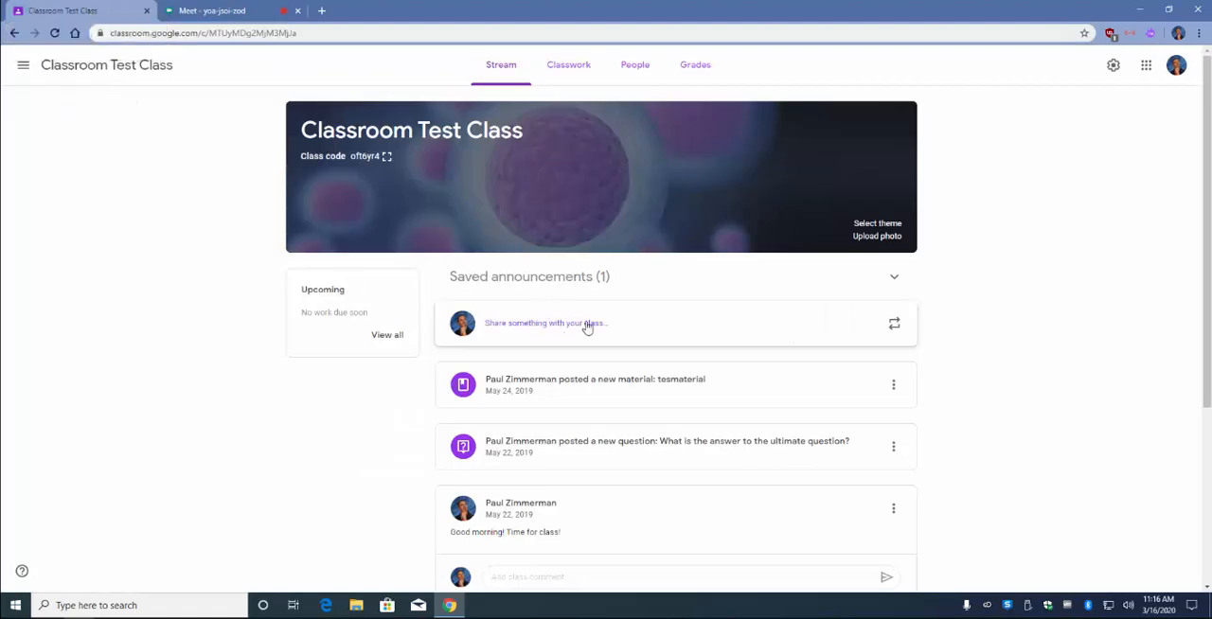
click(546, 322)
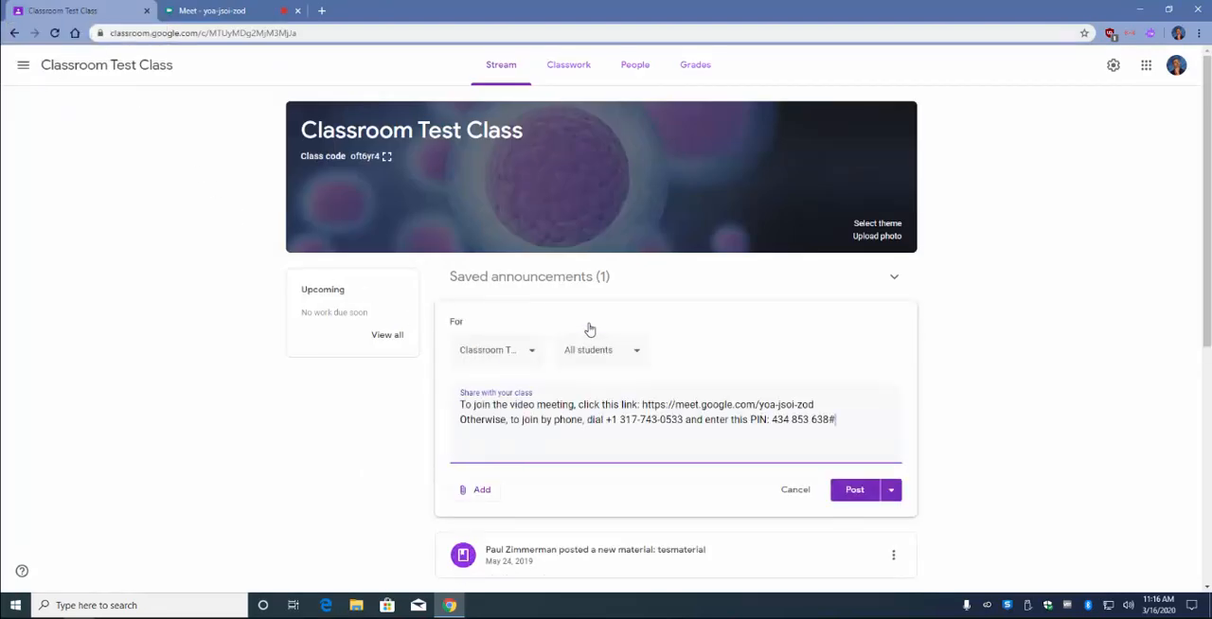
click(854, 489)
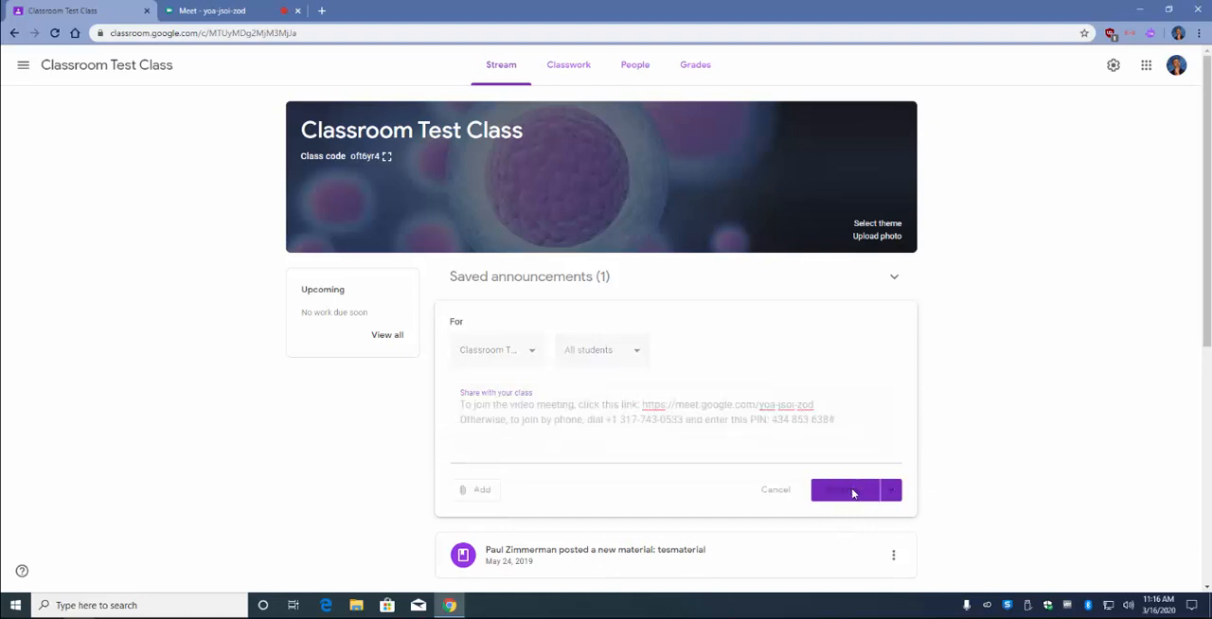
click(853, 489)
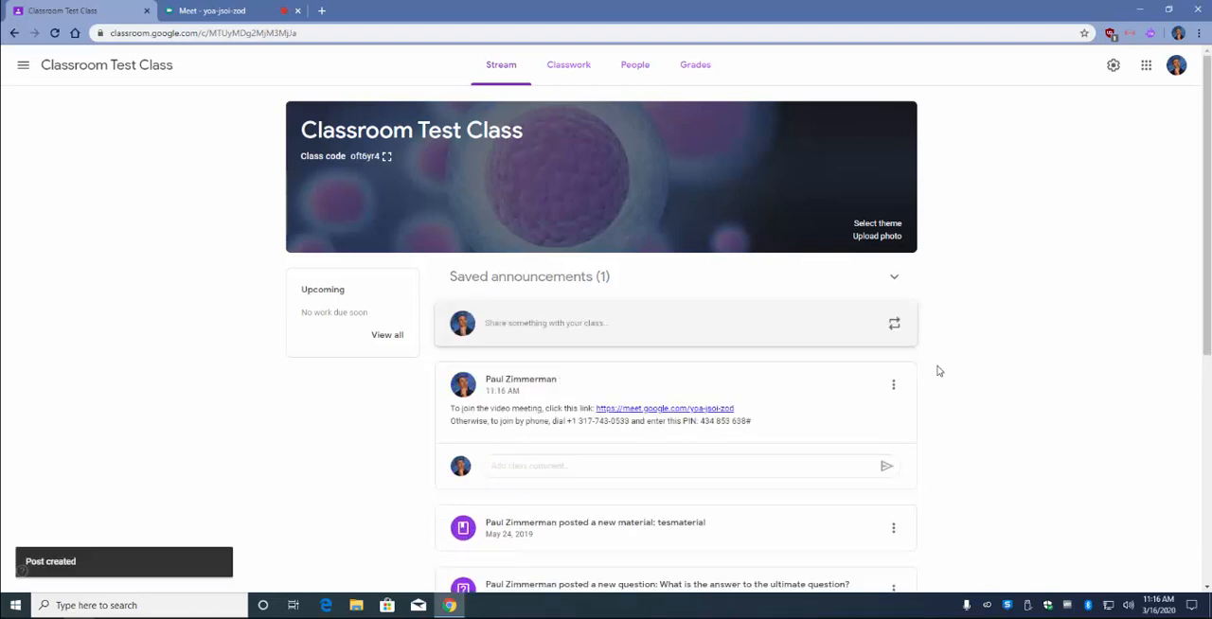